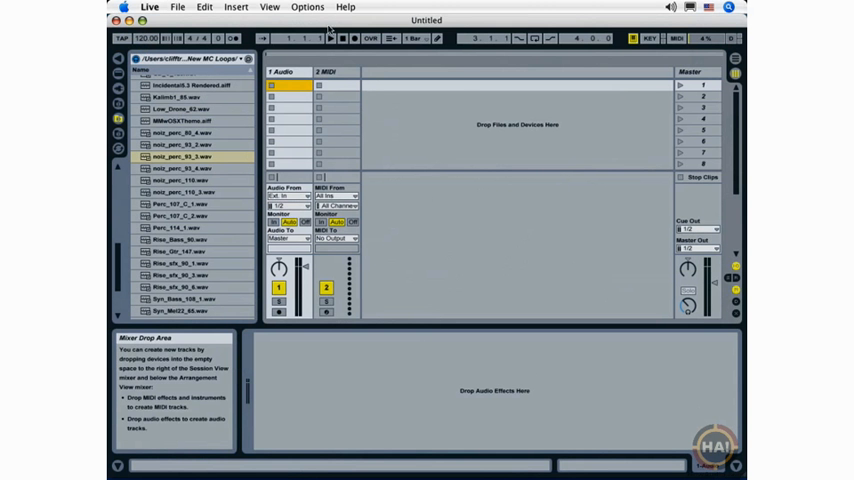
# - Check the Options menu, then open the Live menu containing Preferences
pyautogui.click(307, 7)
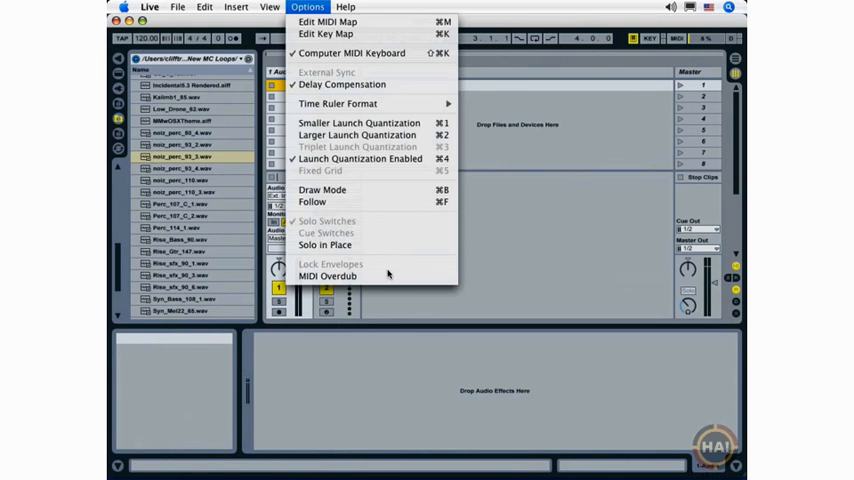
pyautogui.click(150, 7)
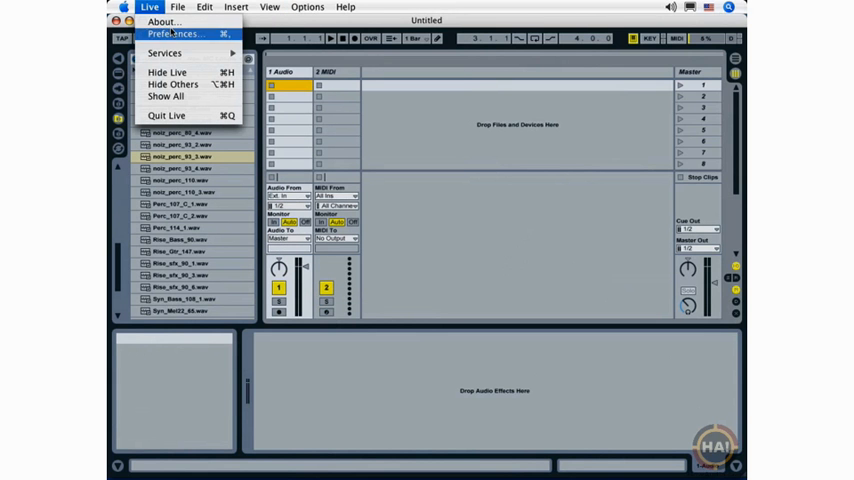
# - Open Preferences and set the audio input device to Built-in Audio (2 In, 2 Out)
pyautogui.click(175, 33)
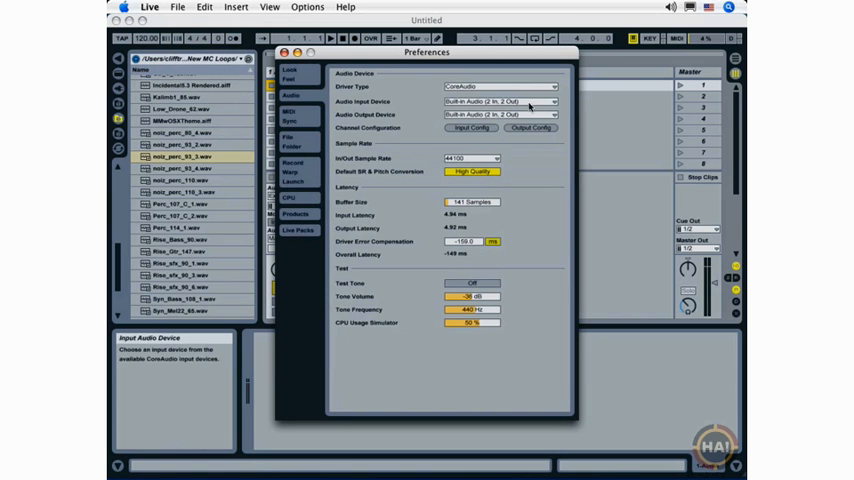
pyautogui.click(500, 101)
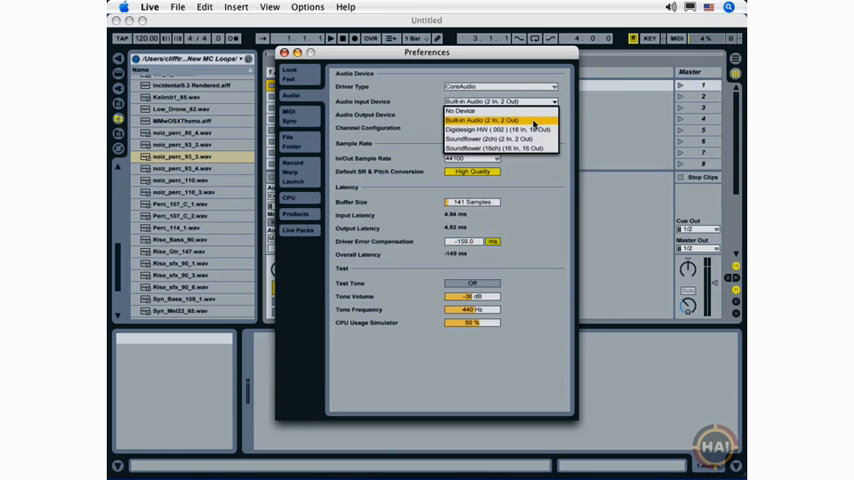
pyautogui.click(483, 120)
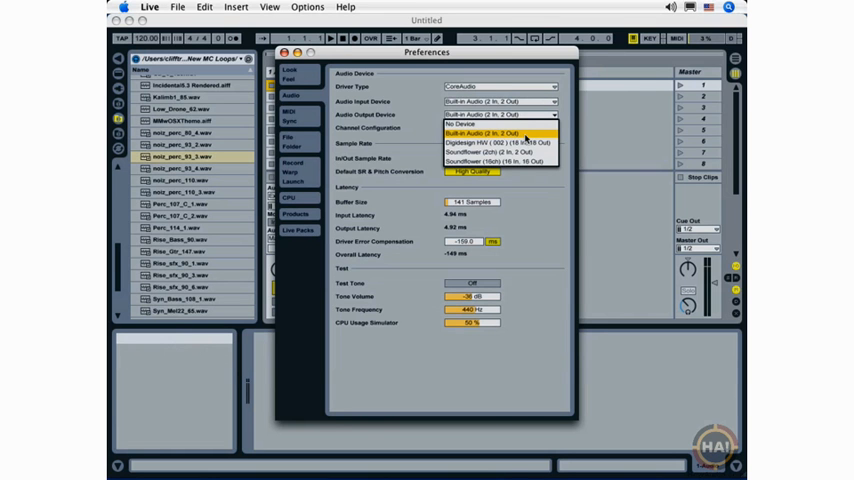
pyautogui.moveTo(500, 152)
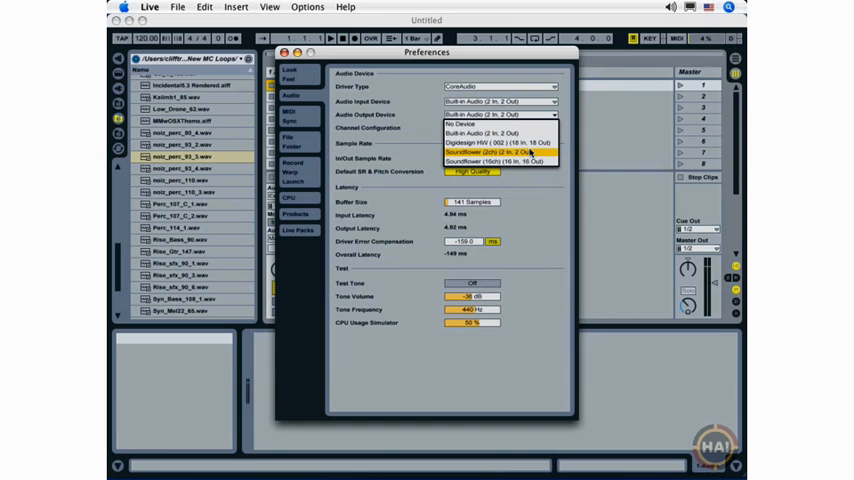
pyautogui.moveTo(497, 143)
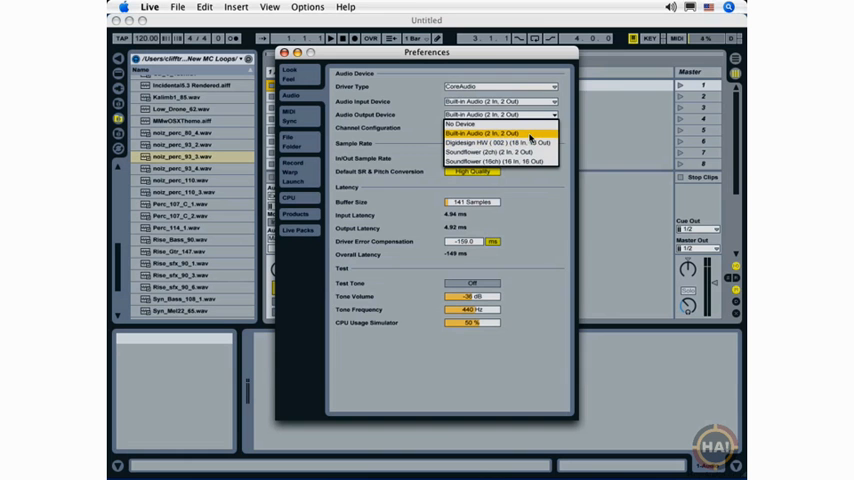
# - Select Built-in Audio (2 In, 2 Out) in the Audio Output Device list
pyautogui.click(483, 133)
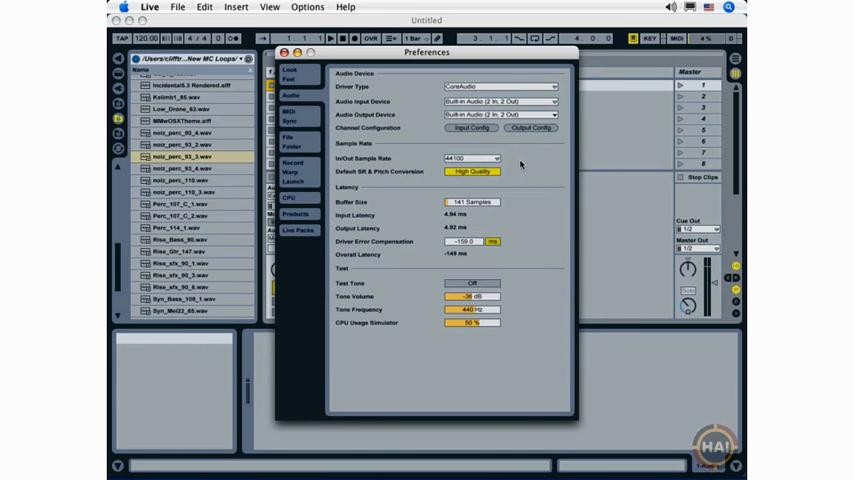
pyautogui.moveTo(525, 180)
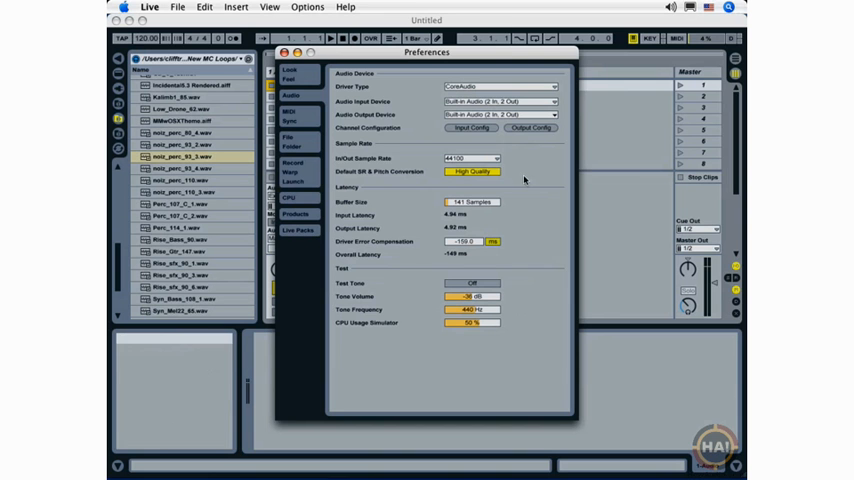
pyautogui.moveTo(303, 119)
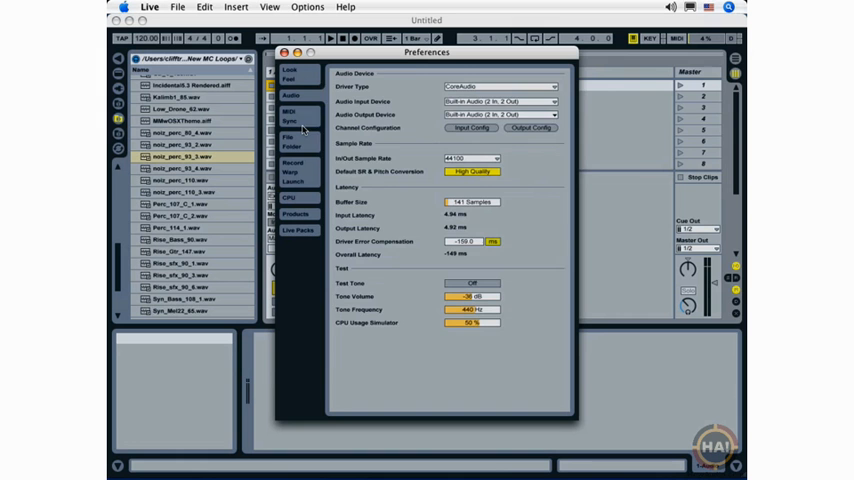
# - Review the Record Warp Launch and CPU pages, then show MIDI Sync settings
pyautogui.click(291, 135)
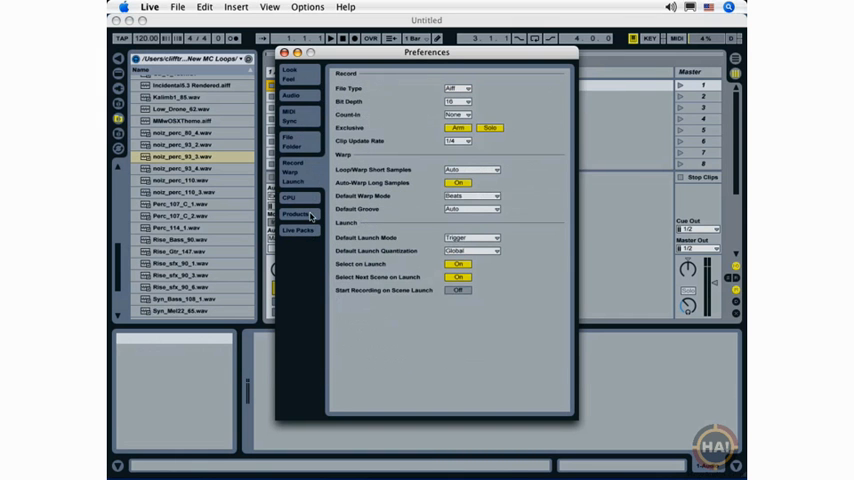
pyautogui.click(290, 197)
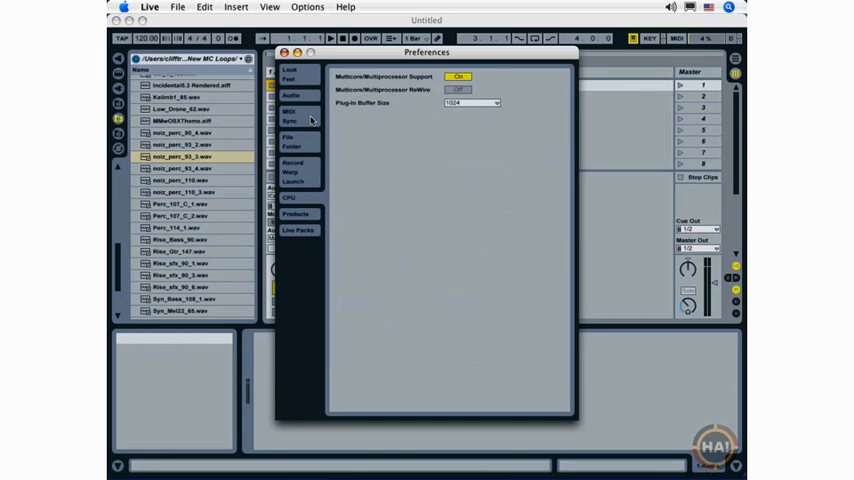
pyautogui.click(290, 120)
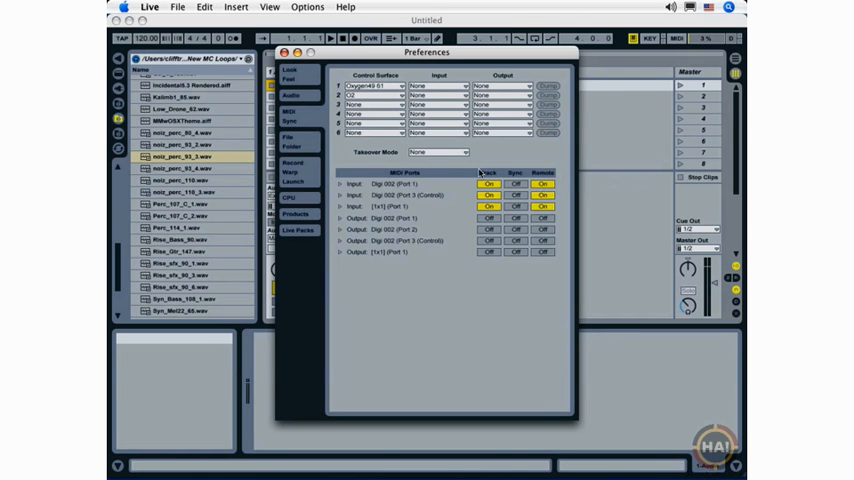
pyautogui.moveTo(310, 147)
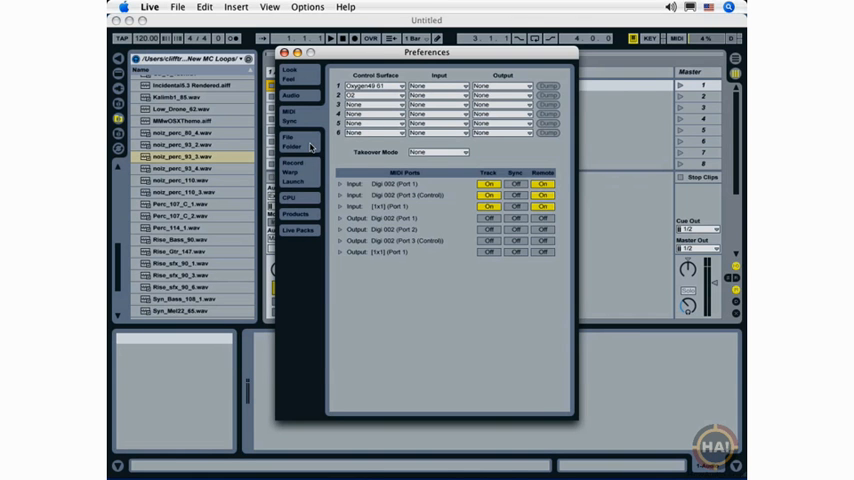
# - Switch to the File Folder preferences page with the plug-in source options
pyautogui.click(291, 146)
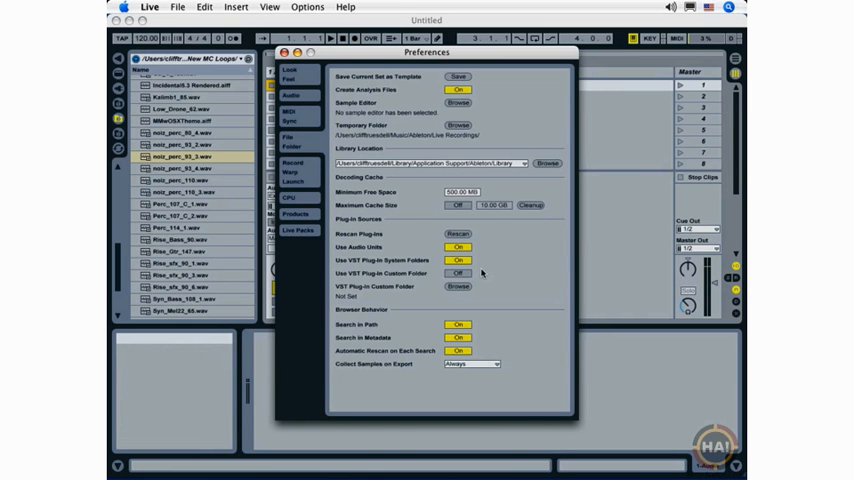
pyautogui.moveTo(459, 260)
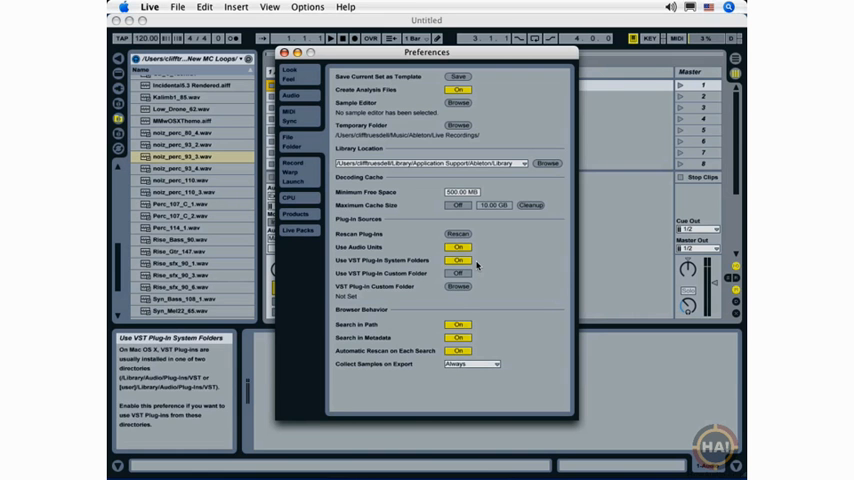